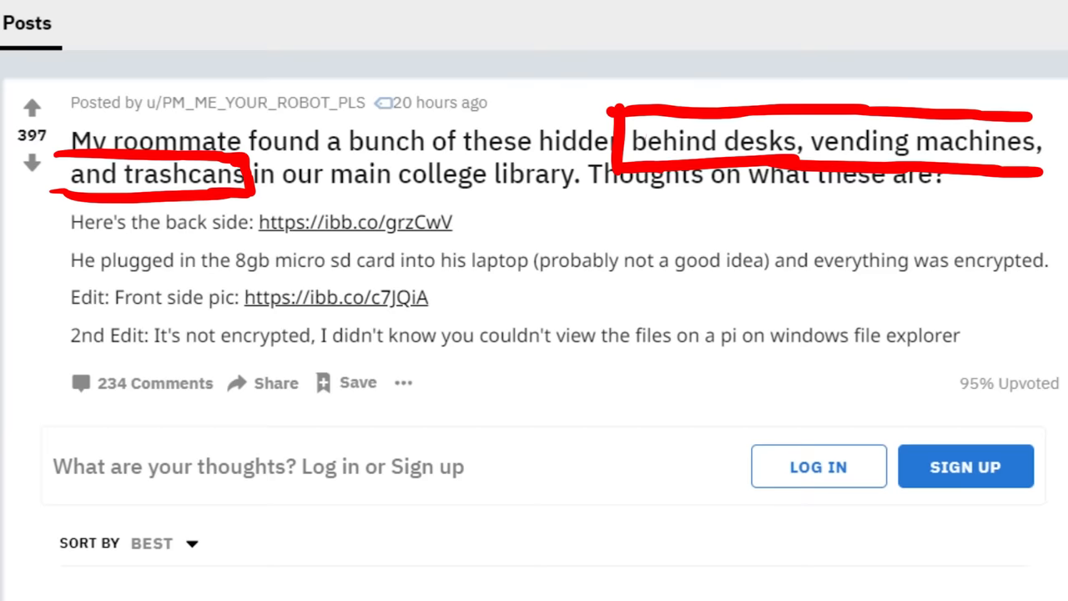
- Scroll through the hidden-devices thread to the comment identifying a Raspberry Pi Zero
{"action": "scroll", "scroll_direction": "down", "scroll_amount": 3}
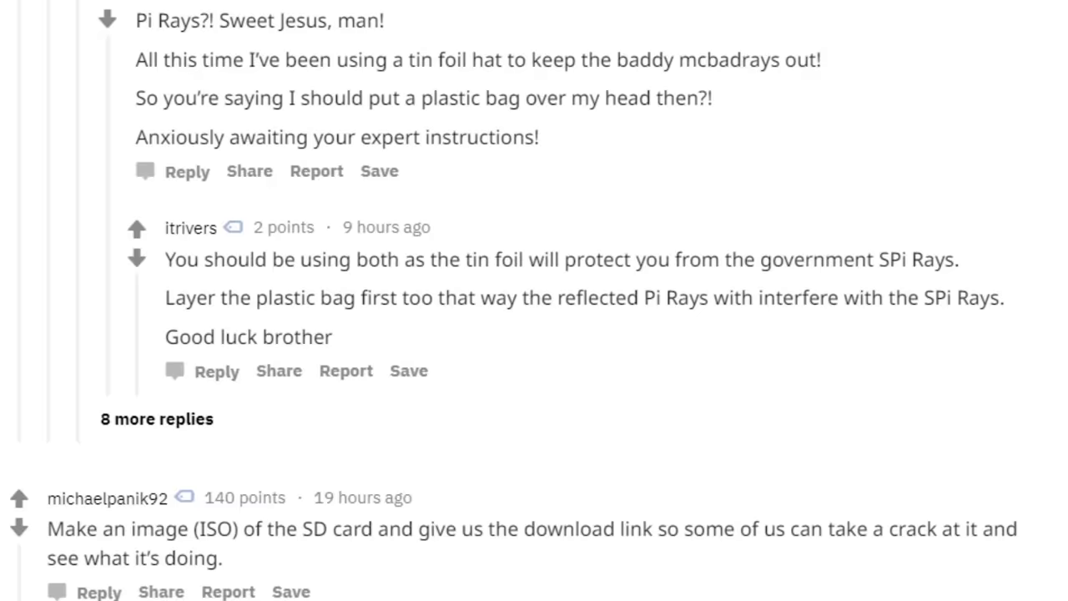
{"action": "scroll", "scroll_direction": "down", "scroll_amount": 3}
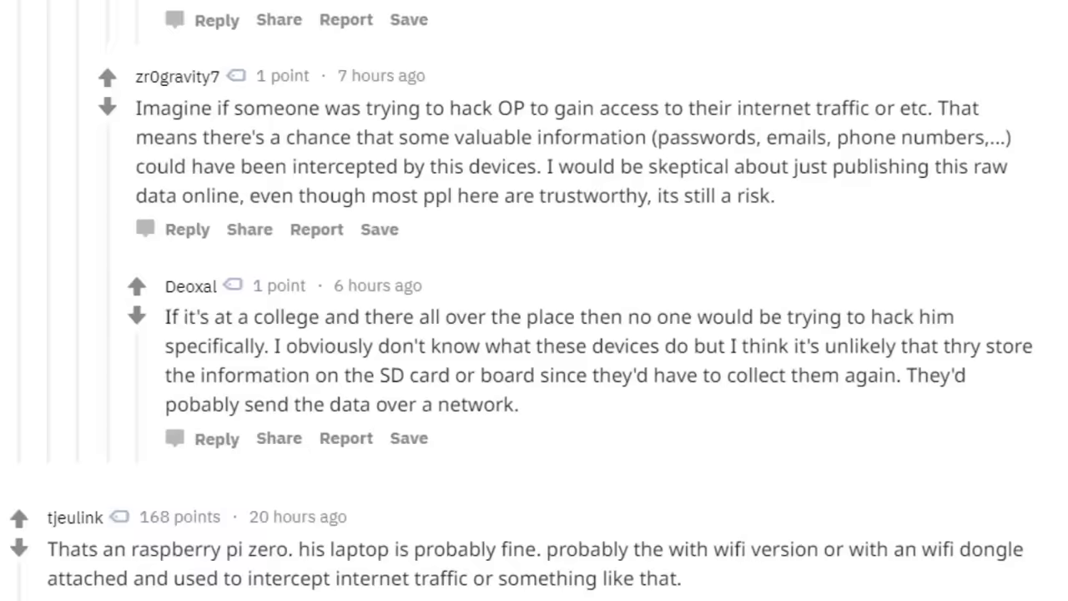
{"action": "scroll", "scroll_direction": "down", "scroll_amount": 3}
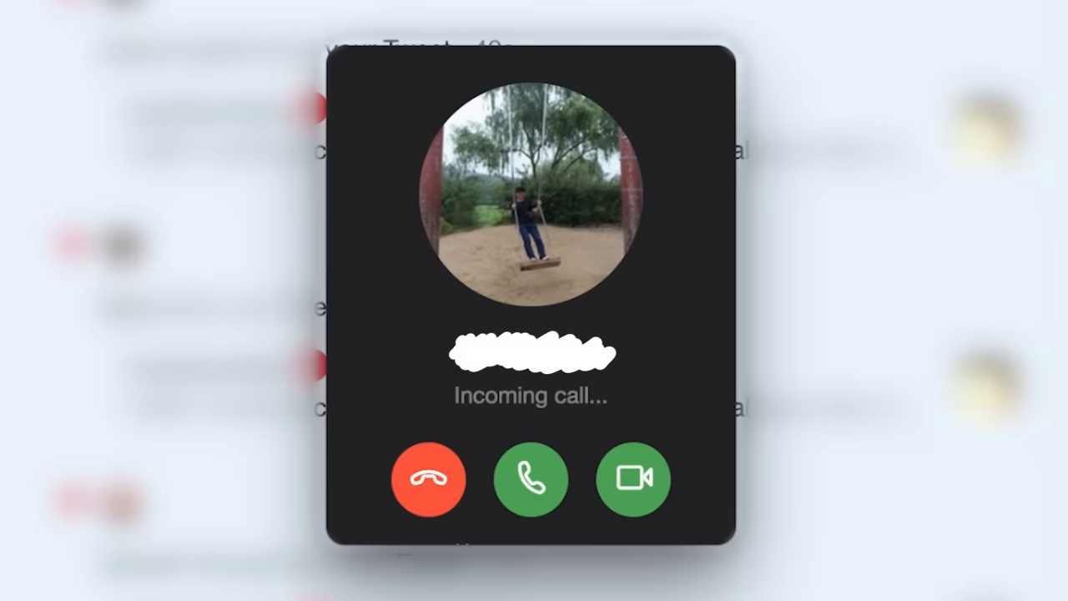
- Decline the incoming Skype call with the red button
{"action": "left_click", "coordinate": [531, 479]}
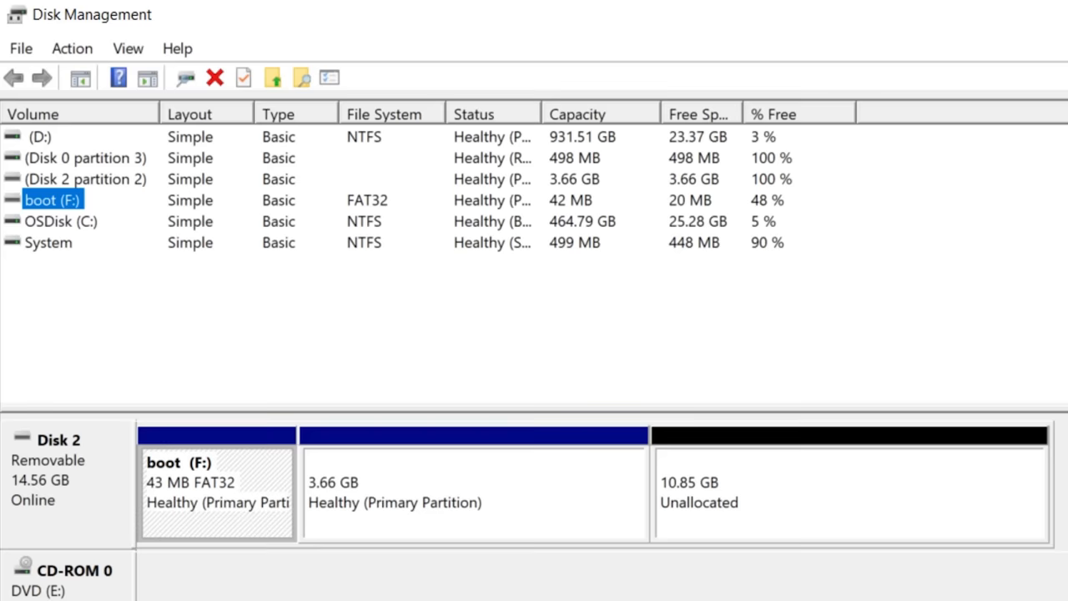
- Open Disk 2's boot (F:) volume from Disk Management
{"action": "double_click", "coordinate": [52, 200]}
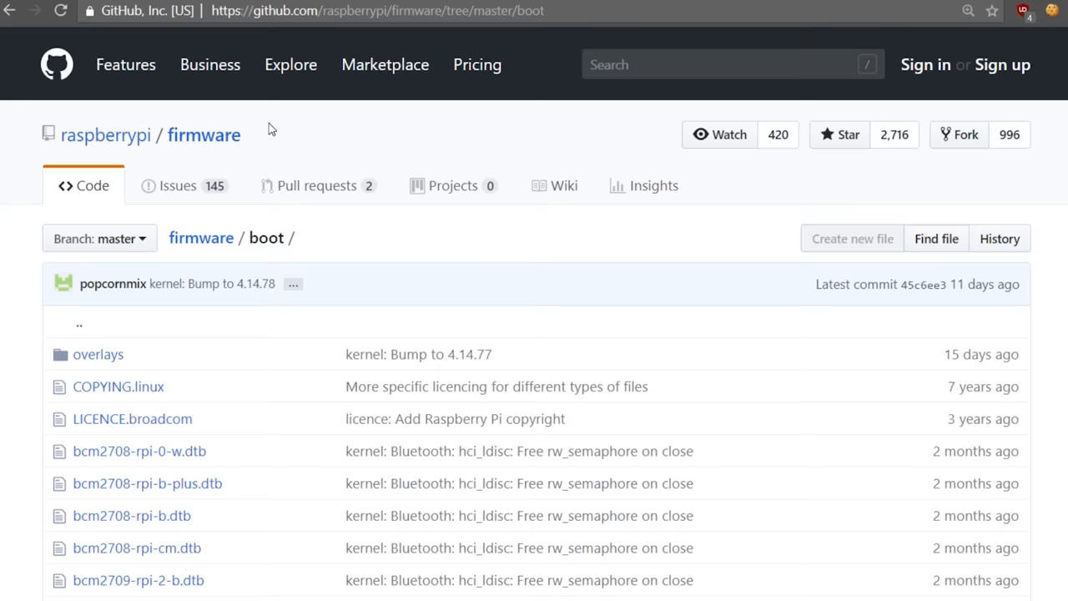
- Browse the raspberrypi/firmware repository's master boot folder on GitHub
{"action": "left_click", "coordinate": [204, 134]}
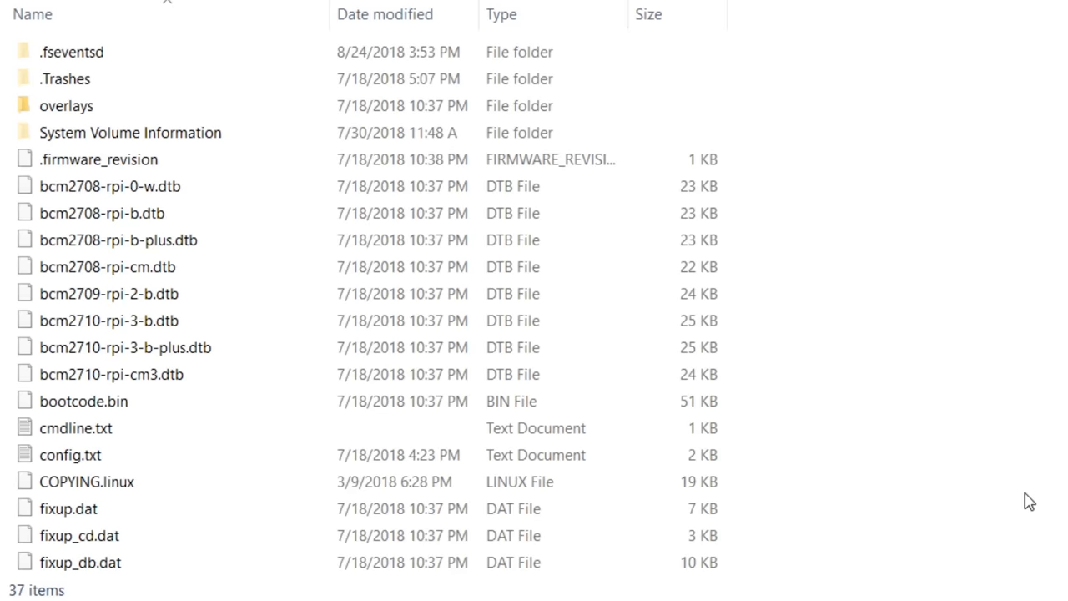
- Scroll through the 37 files on the boot (F:) drive
{"action": "scroll", "scroll_direction": "down", "scroll_amount": 3}
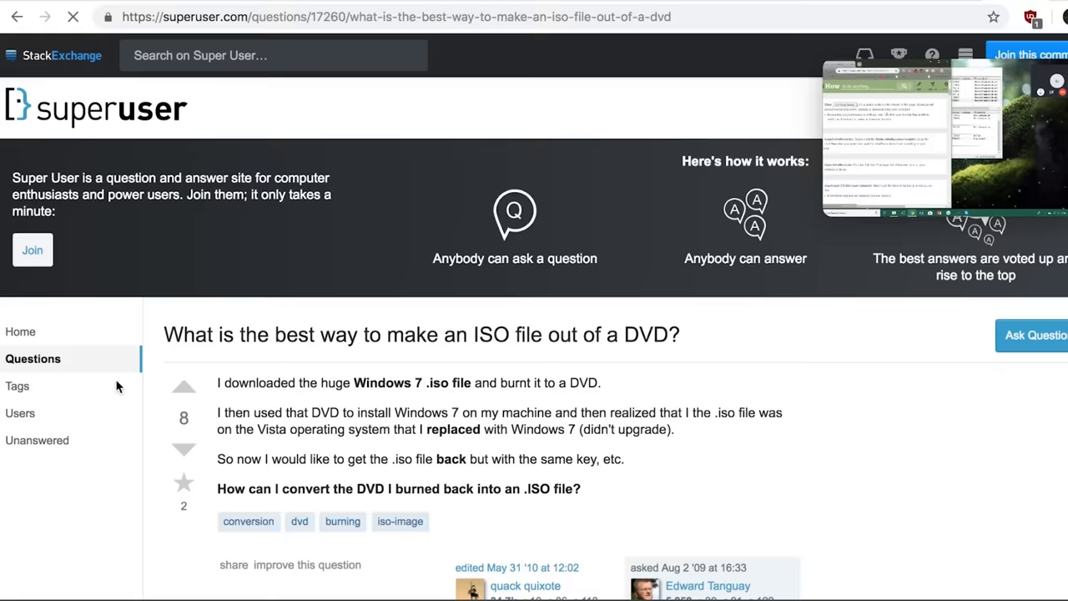
- Follow the accepted answer's ImgBurn link and go to ImgBurn's download page
{"action": "scroll", "scroll_direction": "down", "scroll_amount": 3}
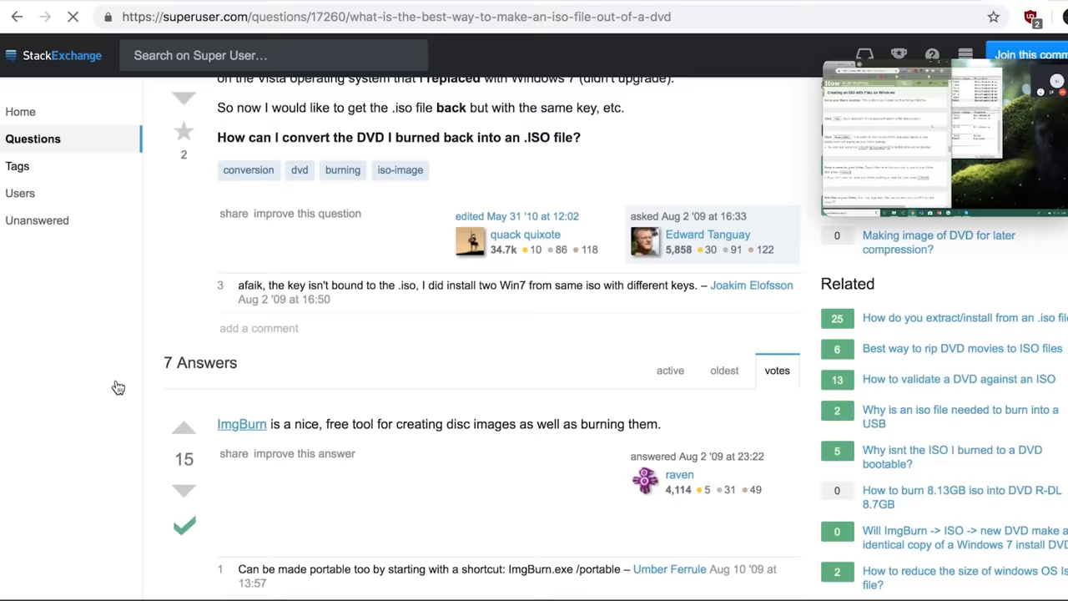
{"action": "scroll", "scroll_direction": "down", "scroll_amount": 3}
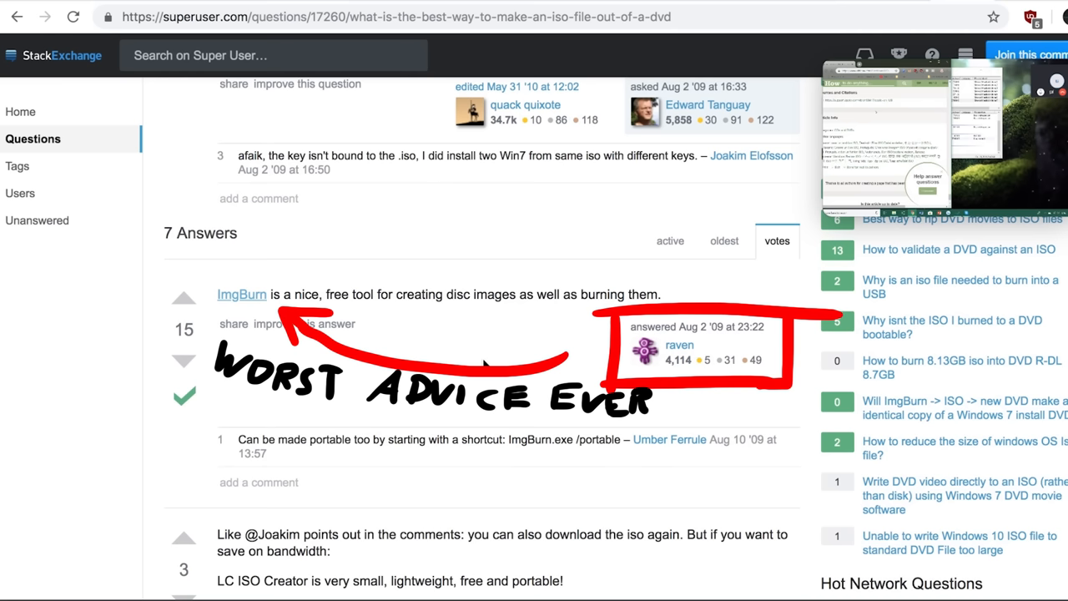
{"action": "left_click", "coordinate": [242, 294]}
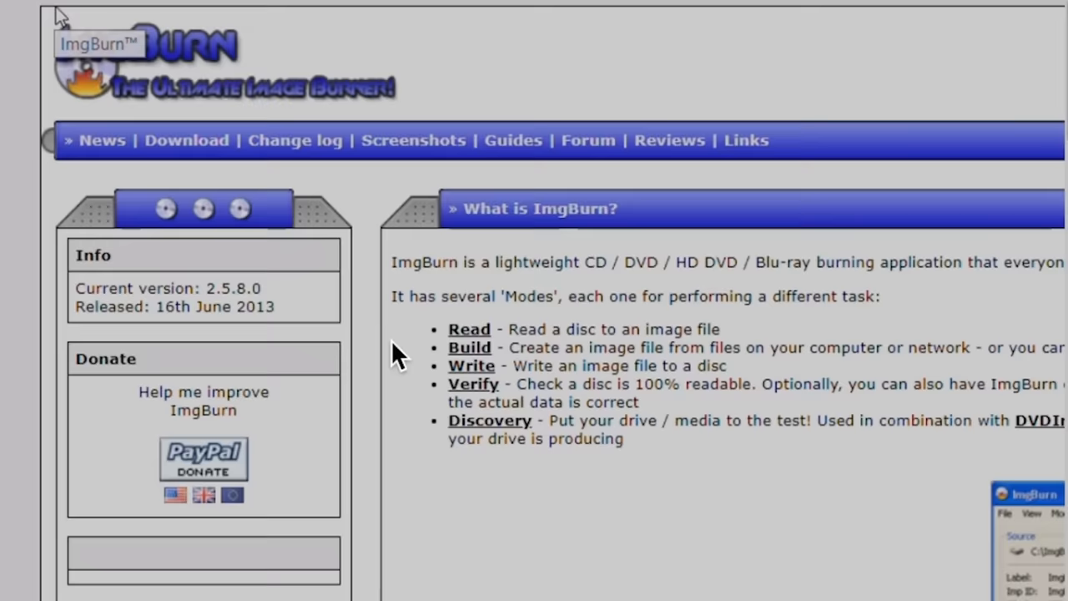
{"action": "left_click", "coordinate": [186, 140]}
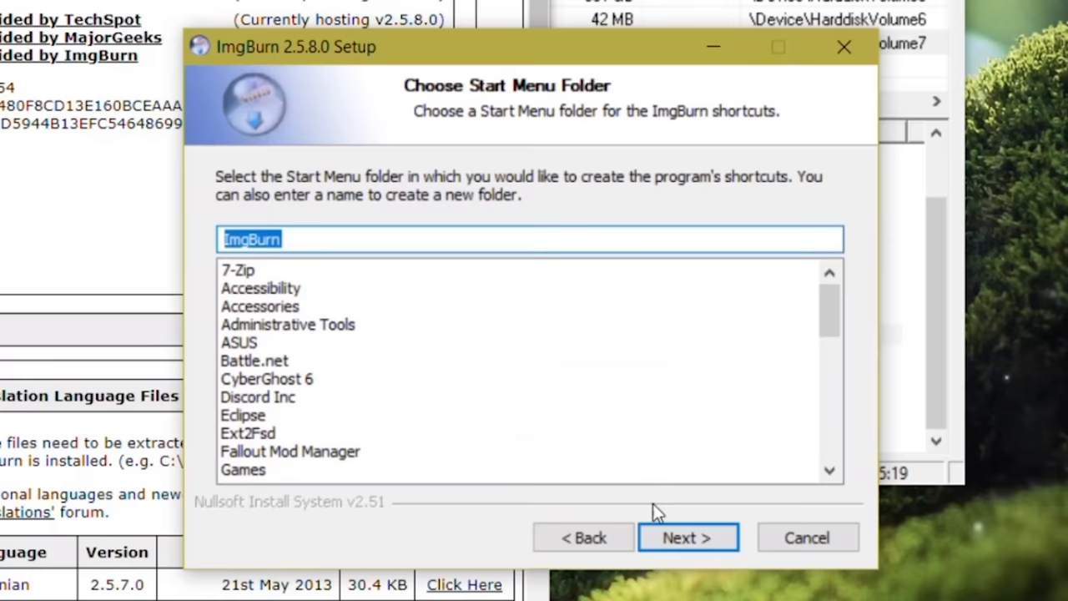
- Accept the default Start Menu folder and finish the ImgBurn installation
{"action": "left_click", "coordinate": [687, 538]}
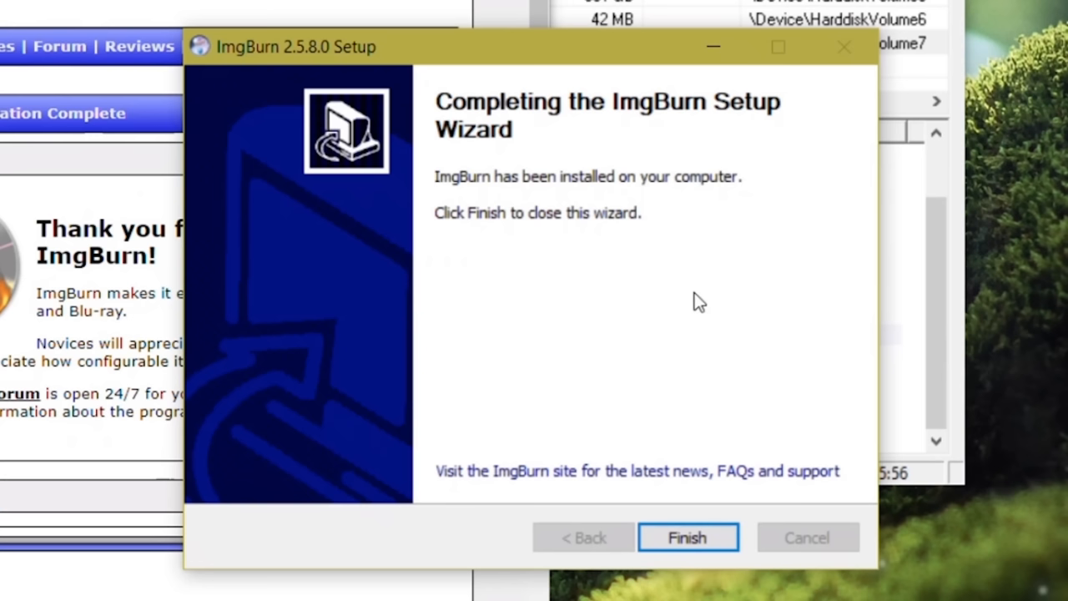
{"action": "left_click", "coordinate": [687, 537]}
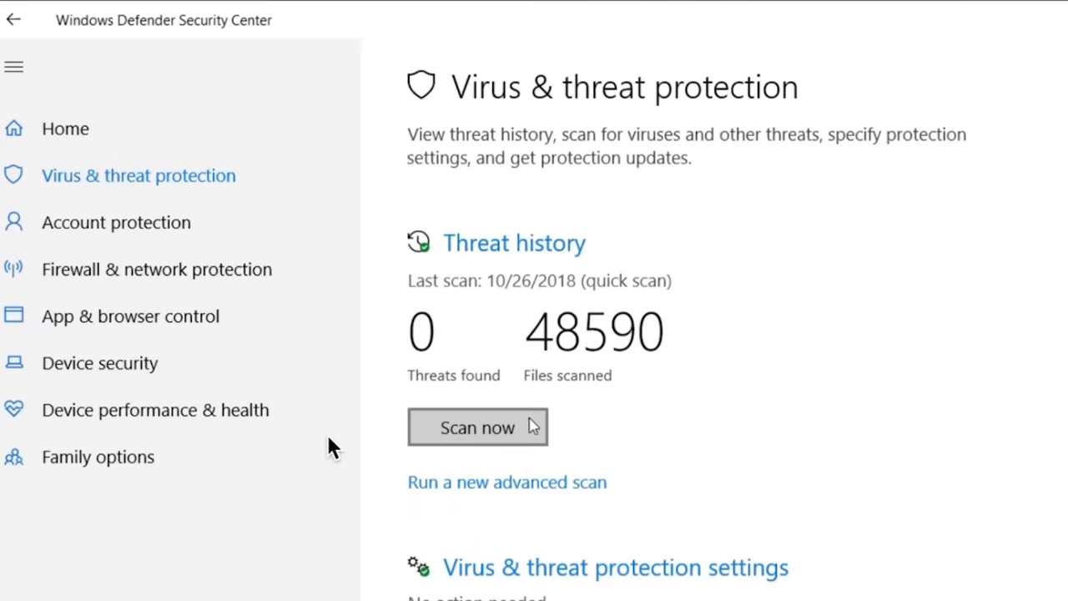
- Start a new virus scan under Virus & threat protection
{"action": "left_click", "coordinate": [477, 428]}
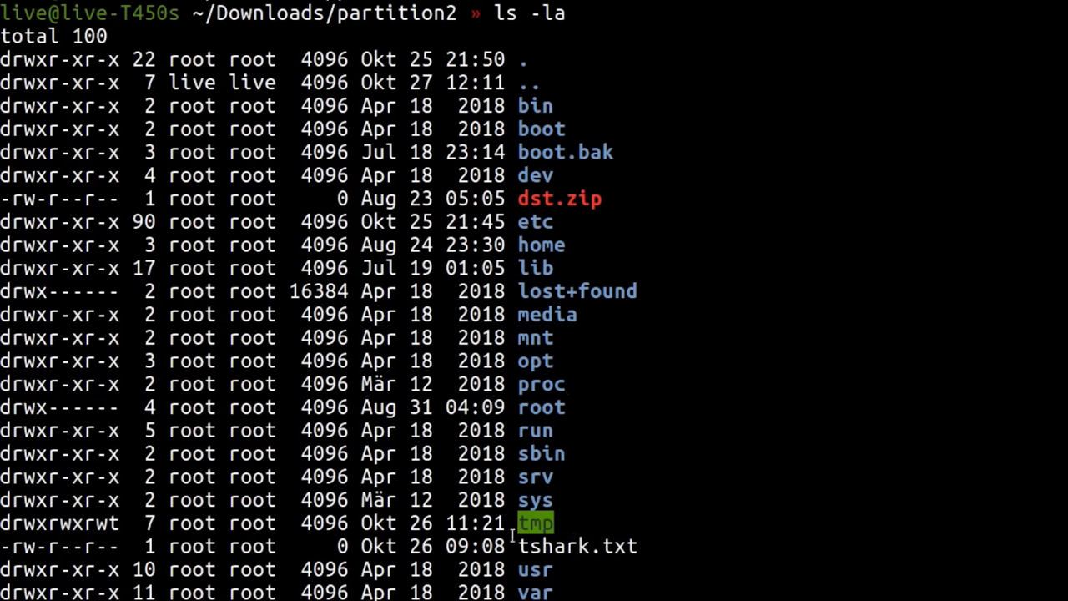
{"action": "mouse_move", "coordinate": [555, 250]}
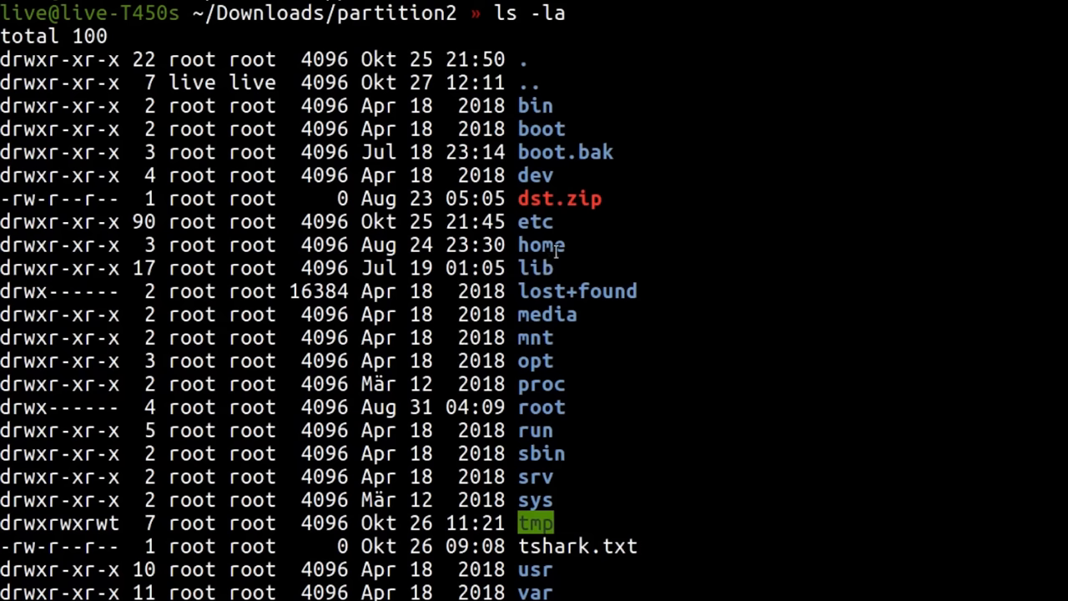
{"action": "mouse_move", "coordinate": [556, 250]}
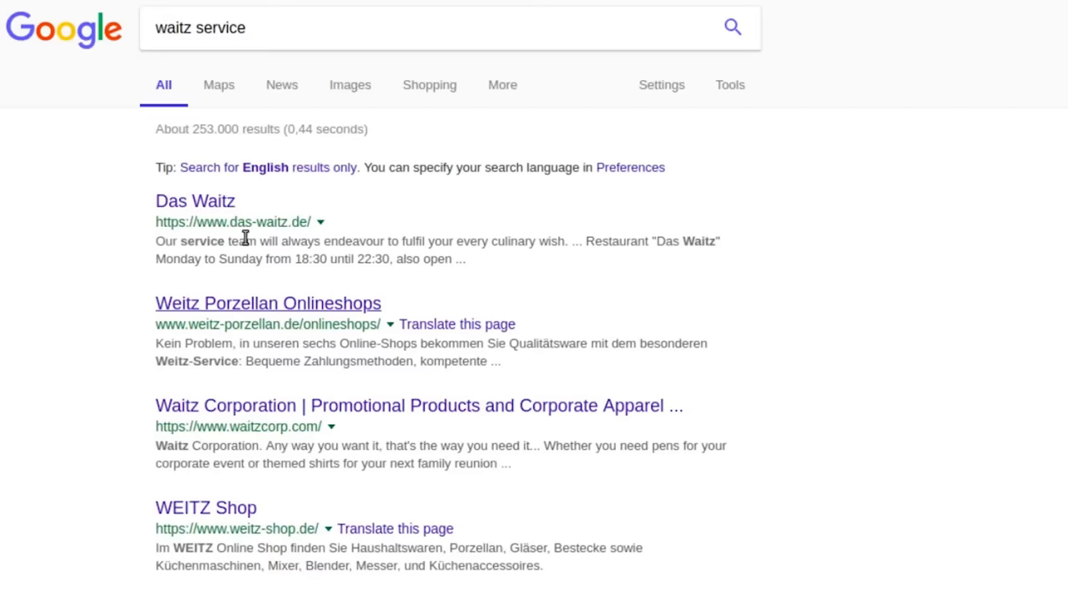
- Search Google for 'waitz github'
{"action": "type", "text": "waitz github"}
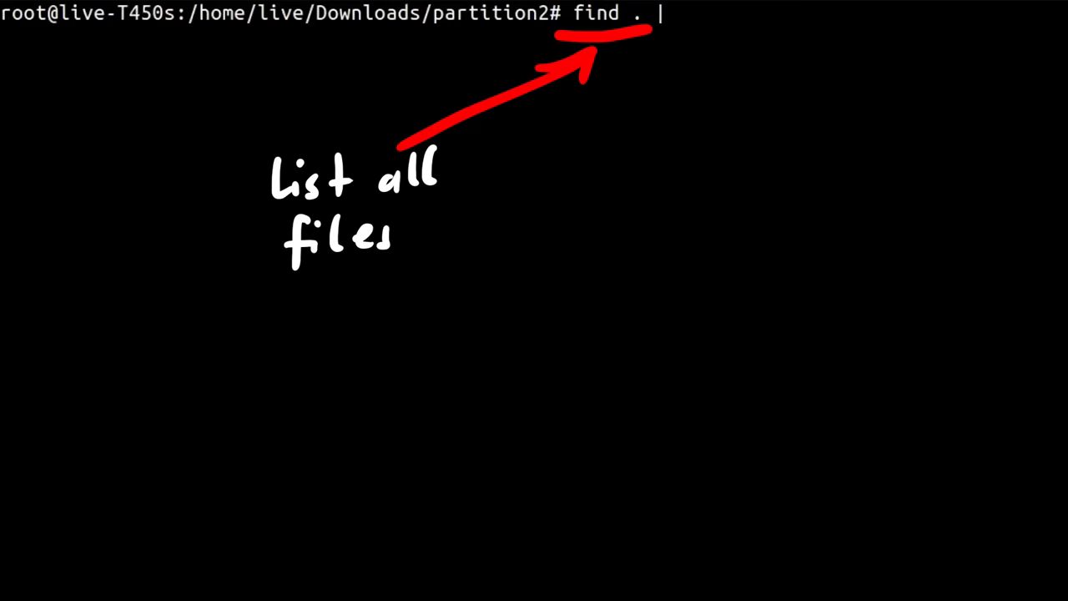
- Filter partition2's file list with 'grep waitz' to find waitz paths
{"action": "type", "text": "grep waitz"}
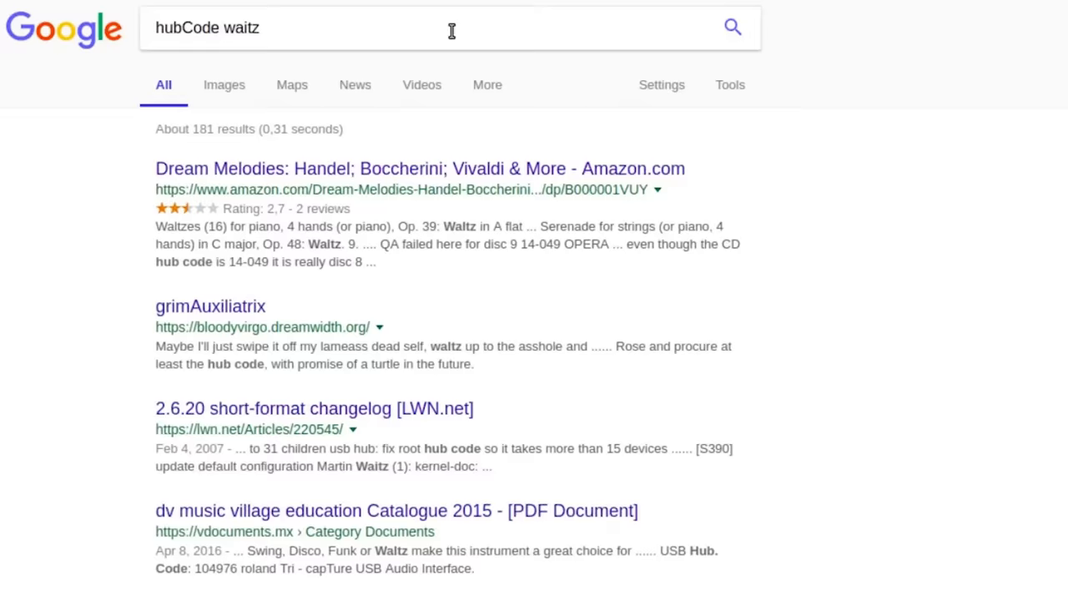
- Scroll down through the Google results for 'hubCode waitz'
{"action": "scroll", "scroll_direction": "down", "scroll_amount": 3}
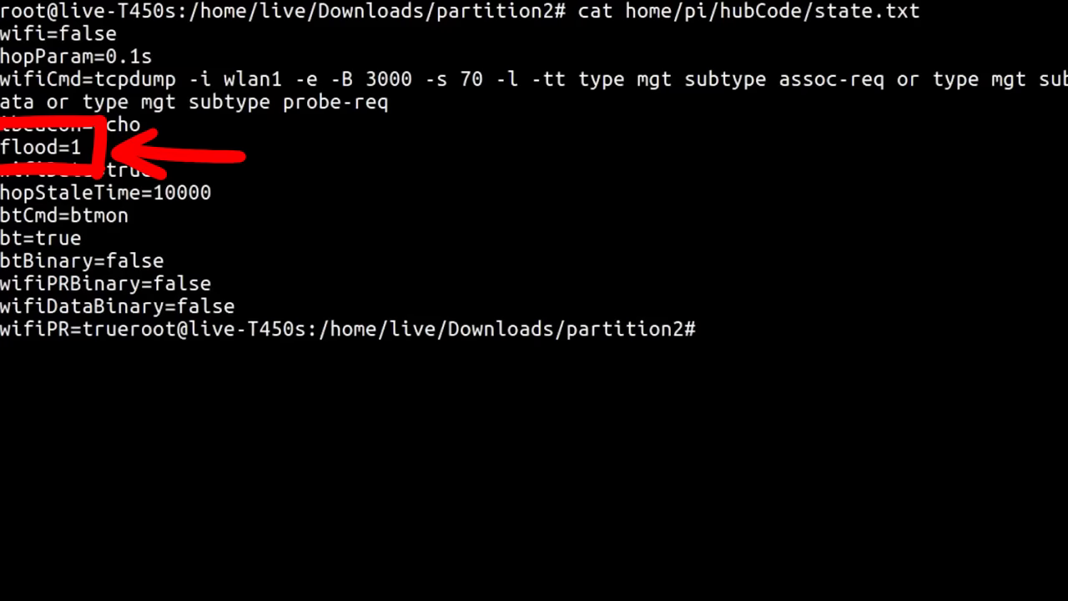
- Enter 'find . | grep waitz' in the terminal to locate waitz files
{"action": "type", "text": "find . | grep waitz"}
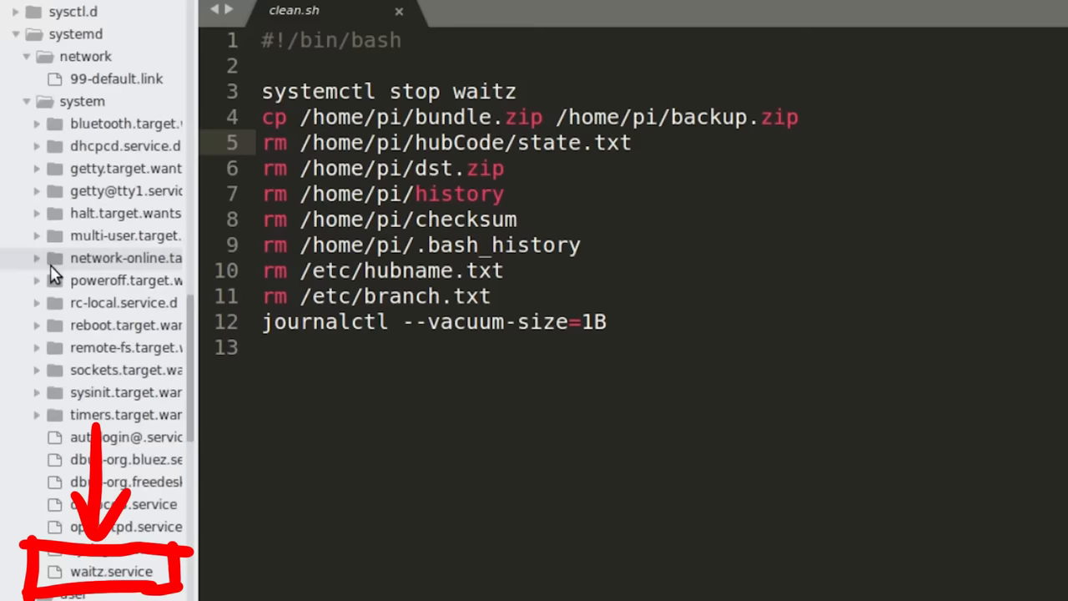
- Open clean.sh and locate waitz.service under etc/systemd/system in the sidebar
{"action": "left_click", "coordinate": [111, 571]}
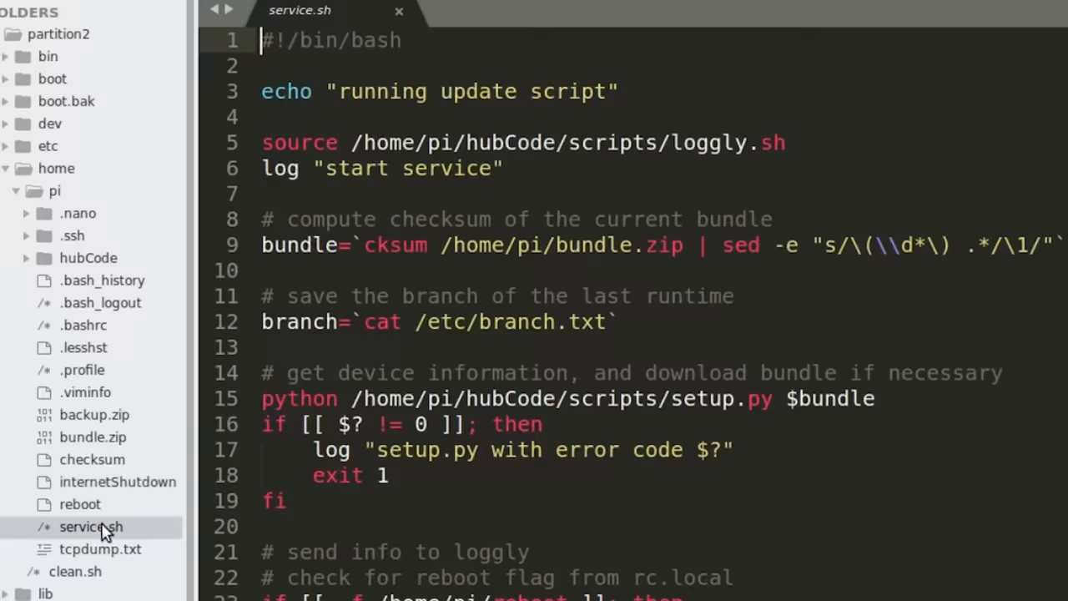
- Scroll down through the service.sh script
{"action": "scroll", "scroll_direction": "down", "scroll_amount": 3}
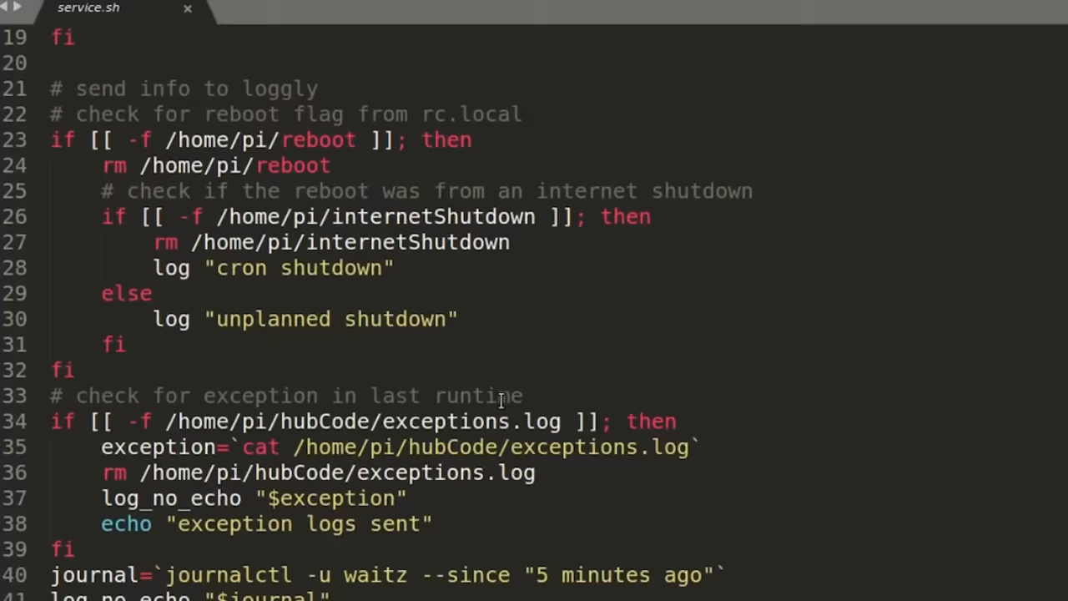
{"action": "scroll", "scroll_direction": "down", "scroll_amount": 3}
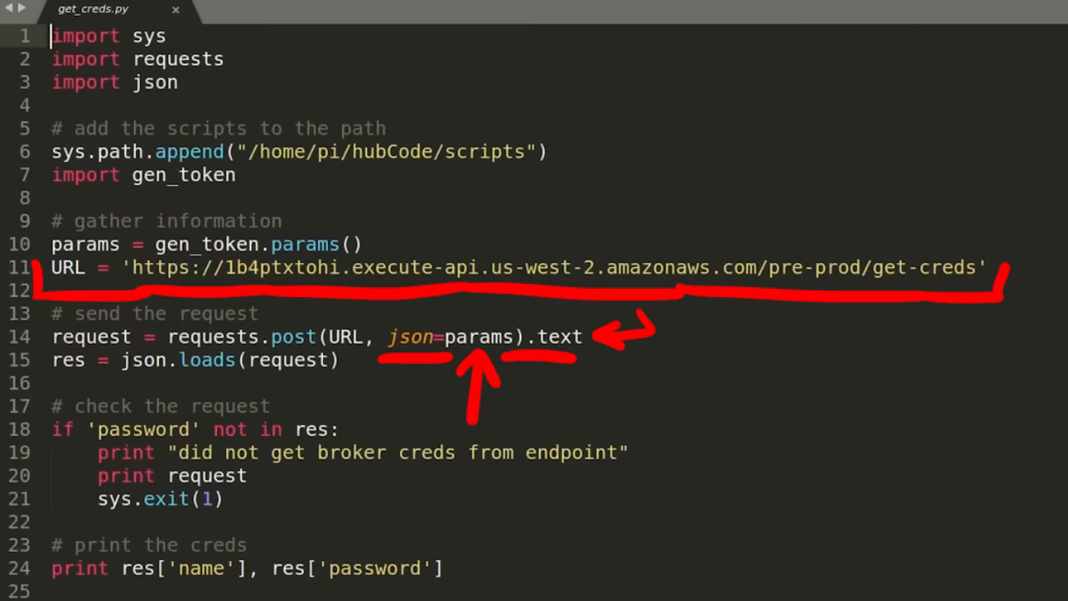
- Switch to the gen_token.py tab
{"action": "left_click", "coordinate": [108, 11]}
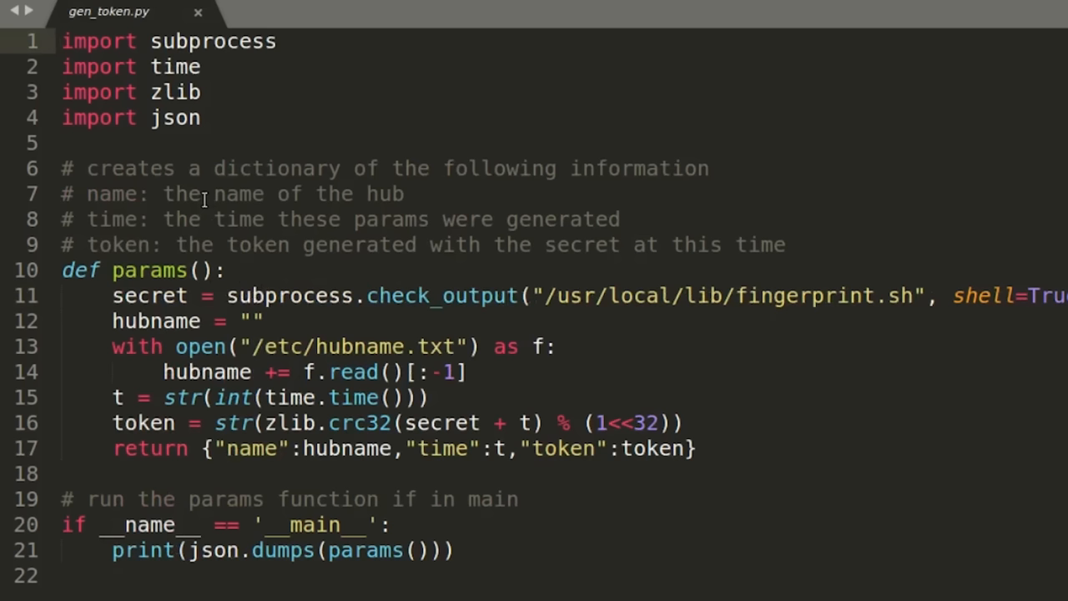
- Show the sidebar with the home/pi/hubCode/scripts folder beside gen_token.py
{"action": "left_click", "coordinate": [63, 41]}
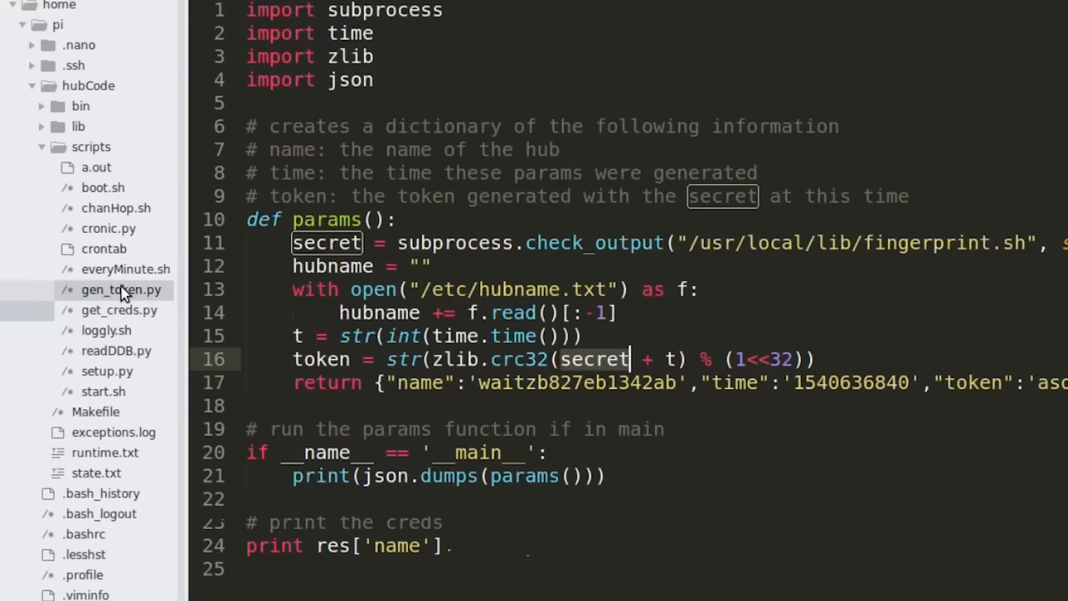
- Switch to the browser showing the RetailerIN homepage at retailerin.com/en/
{"action": "left_click", "coordinate": [125, 269]}
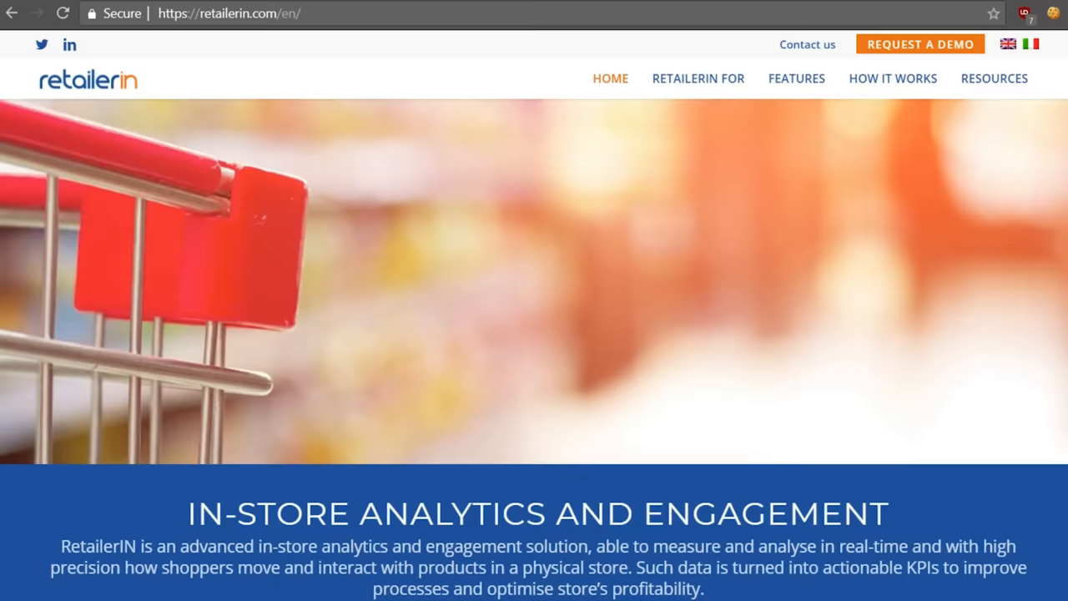
- Open RetailerIN's How It Works page
{"action": "left_click", "coordinate": [892, 78]}
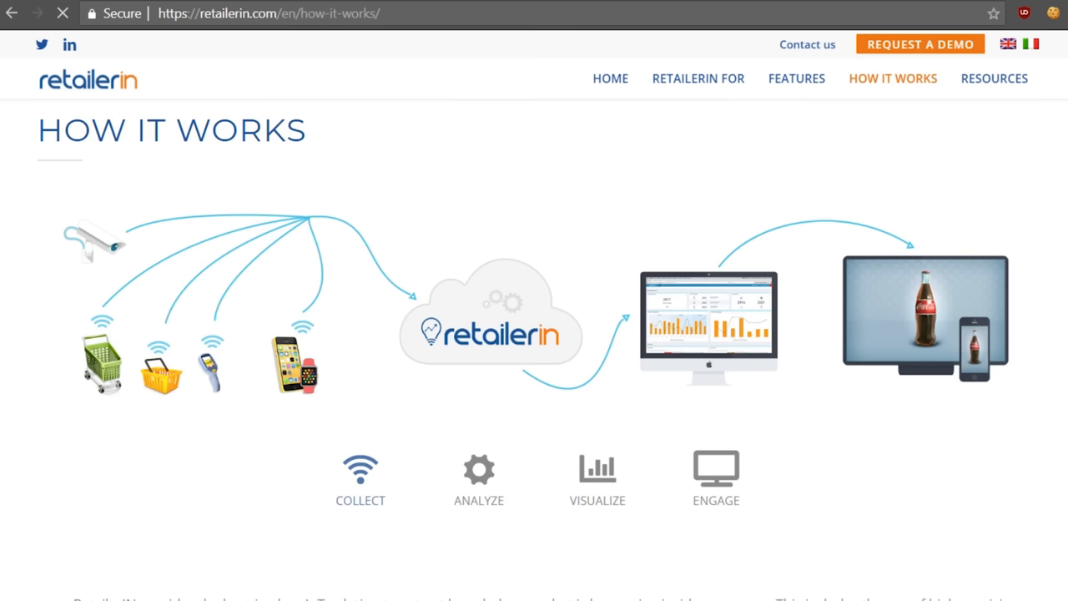
{"action": "mouse_move", "coordinate": [360, 467]}
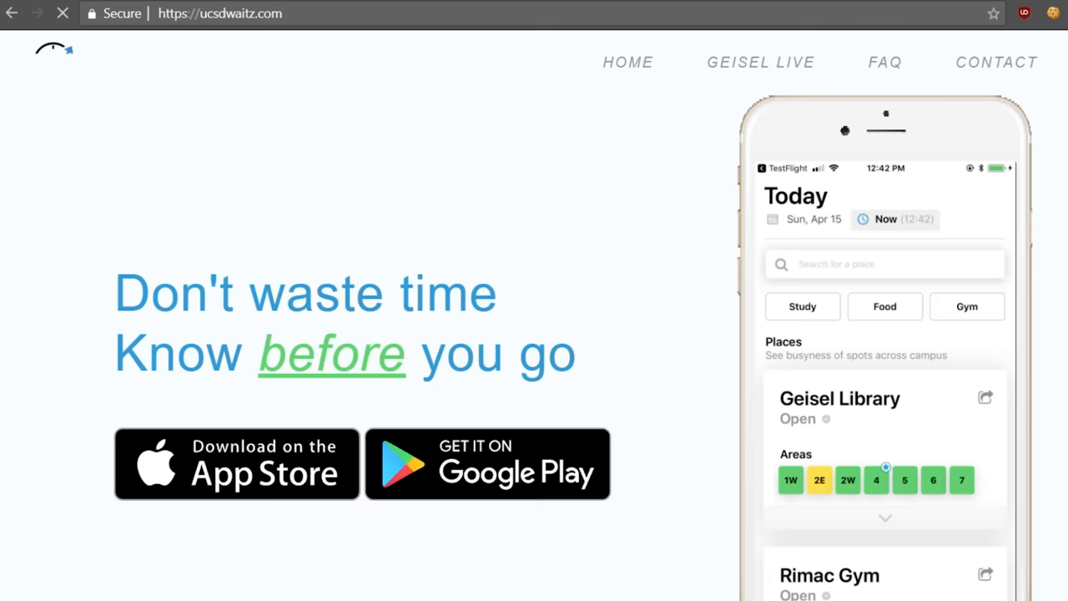
- Open the Reddit library-devices thread and scroll down to its comments
{"action": "left_click", "coordinate": [884, 61]}
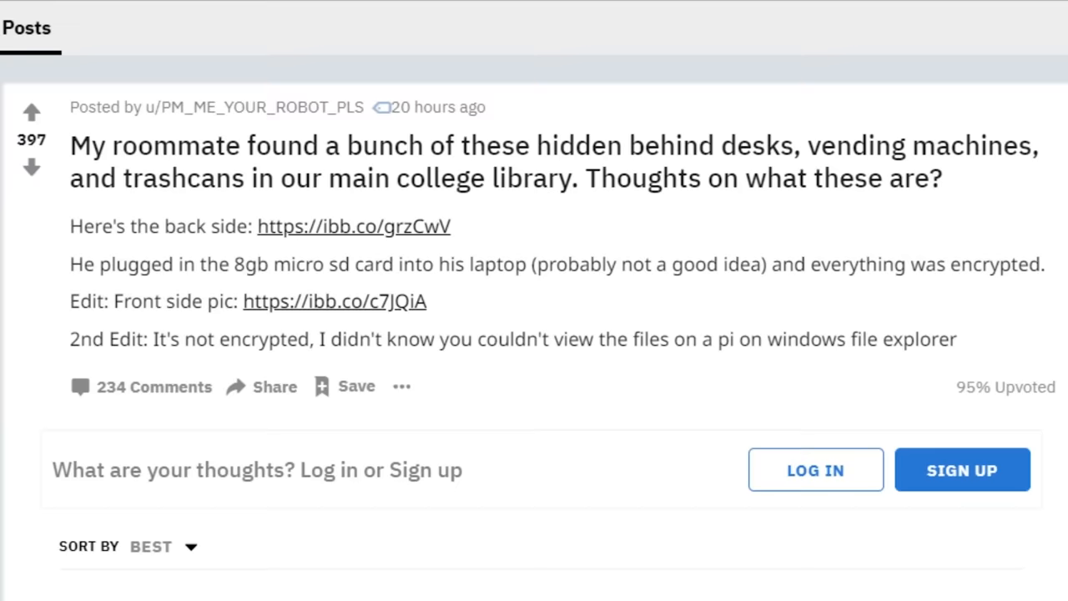
{"action": "scroll", "scroll_direction": "down", "scroll_amount": 3}
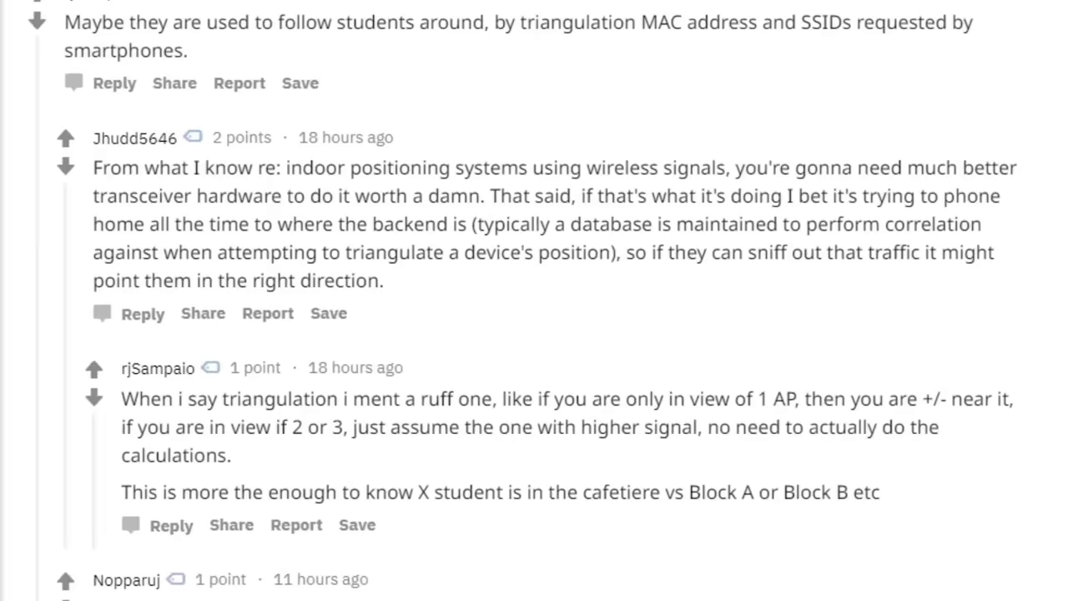